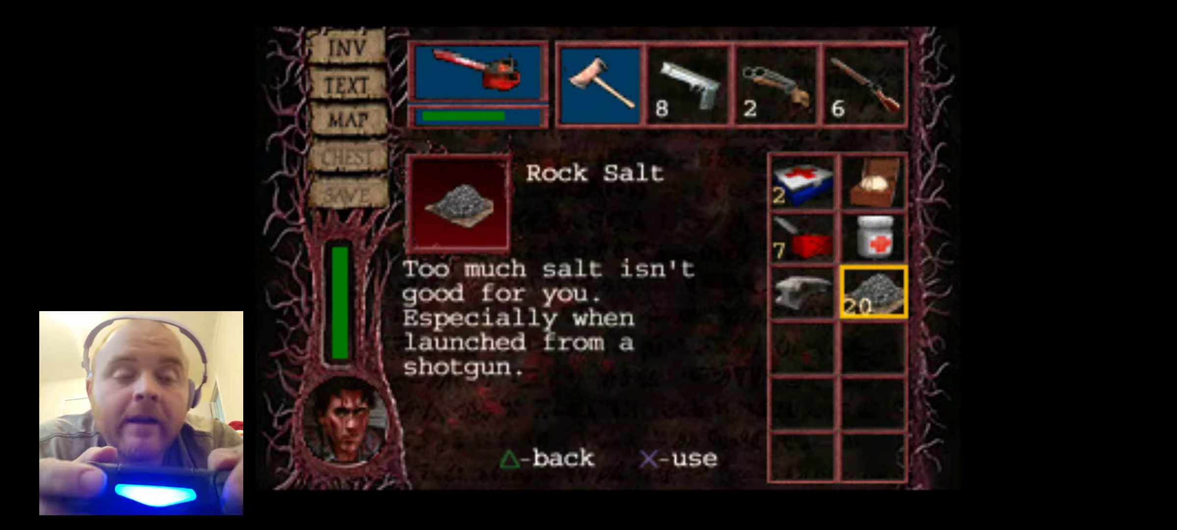
From the inventory menu, choose SAVE to list memory card slot 1's three saves
key(triangle)
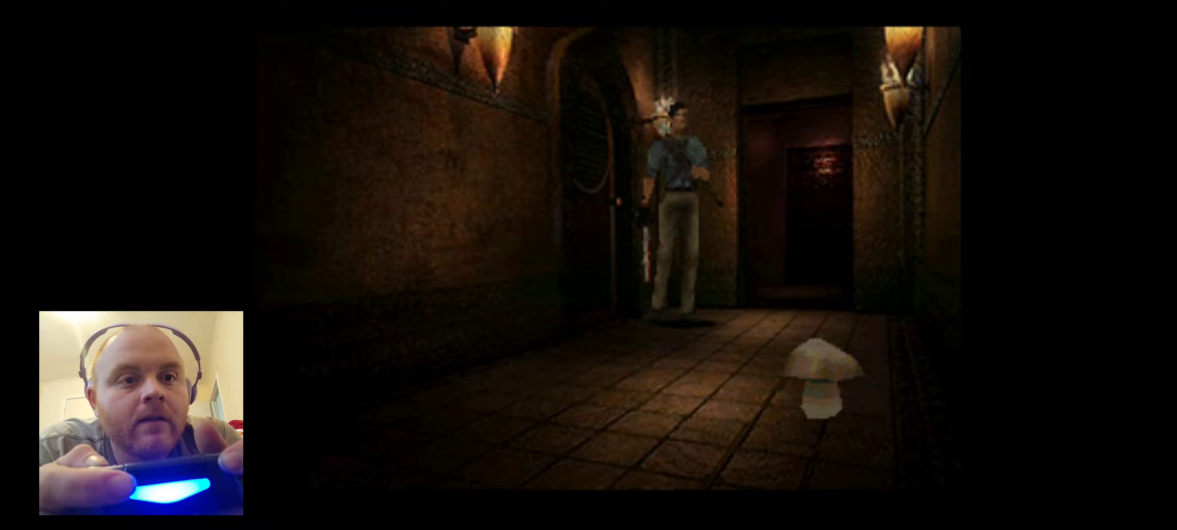
key(Escape)
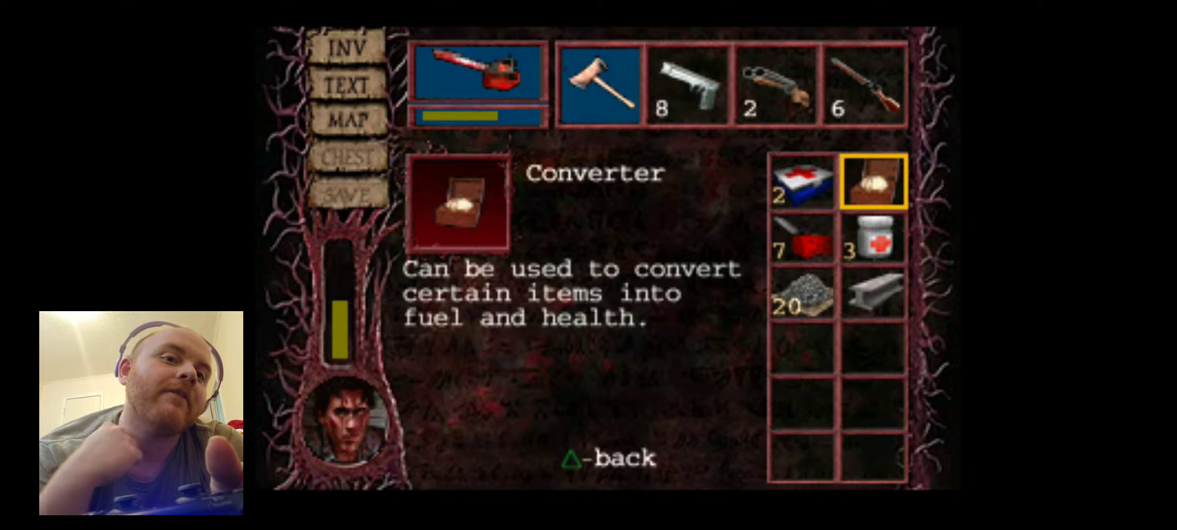
key(triangle)
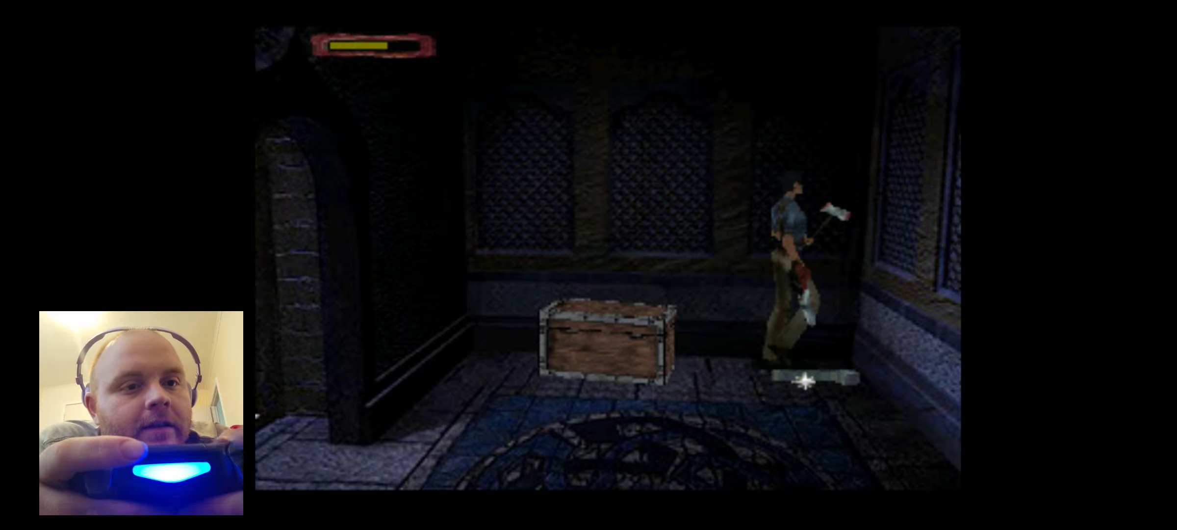
key(select)
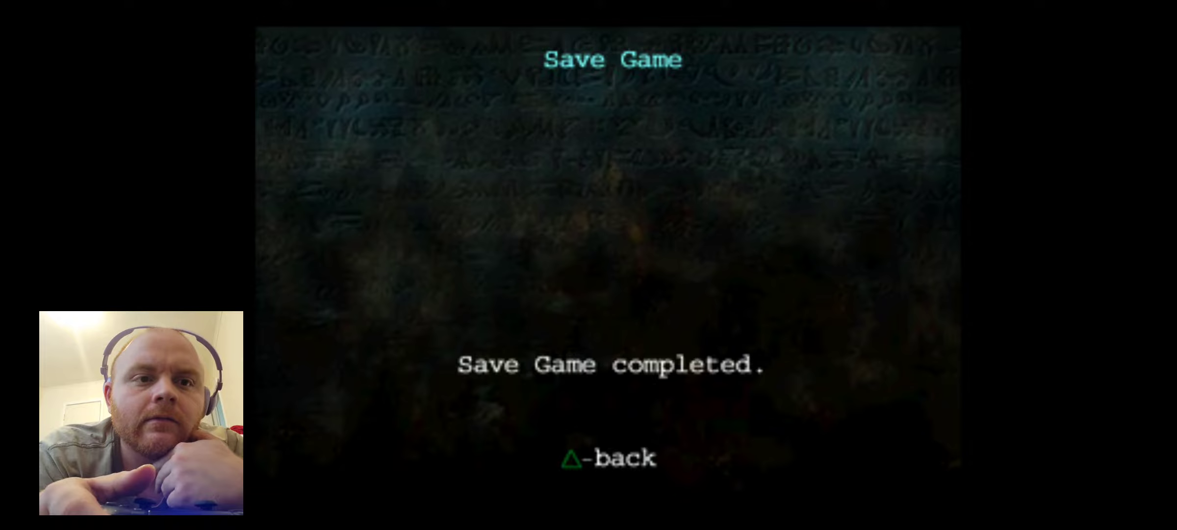
key(triangle)
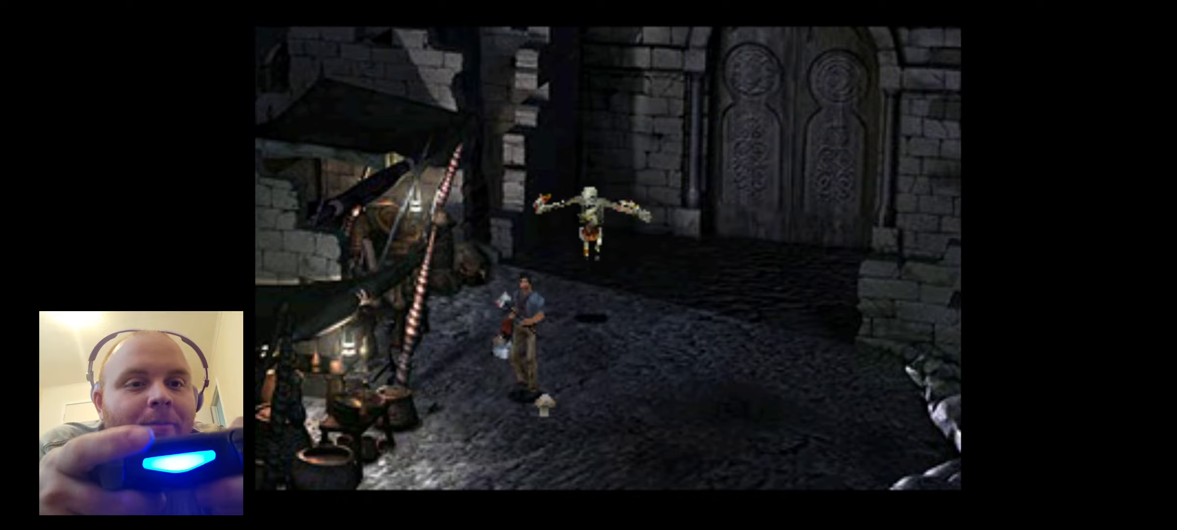
key(select)
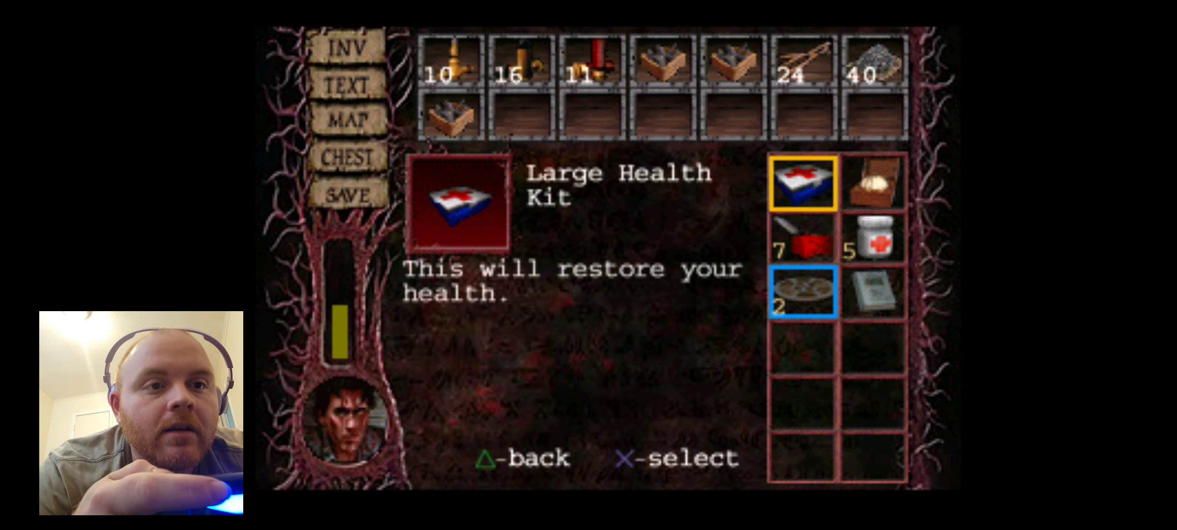
click(349, 196)
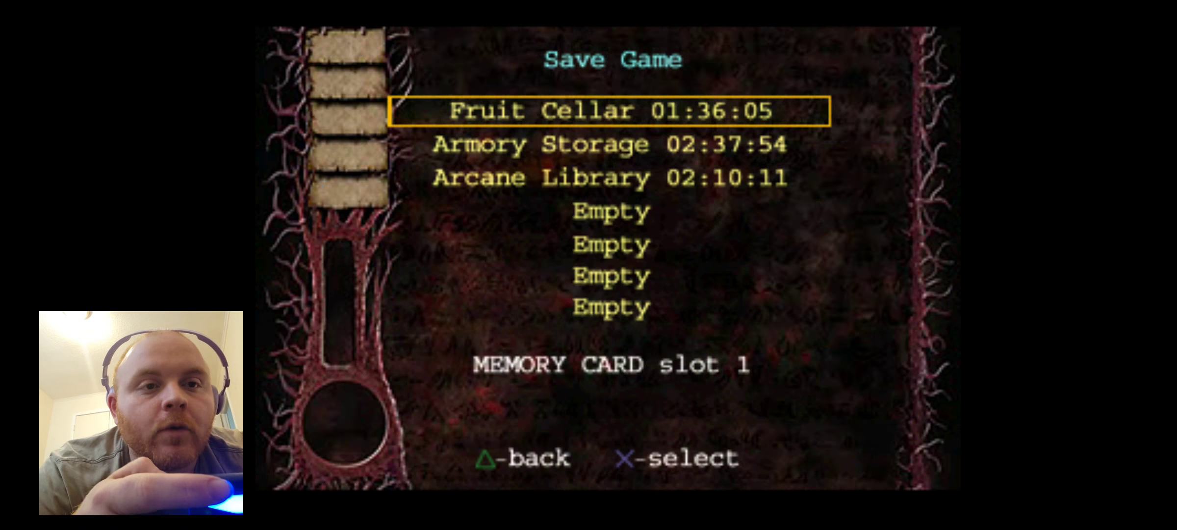